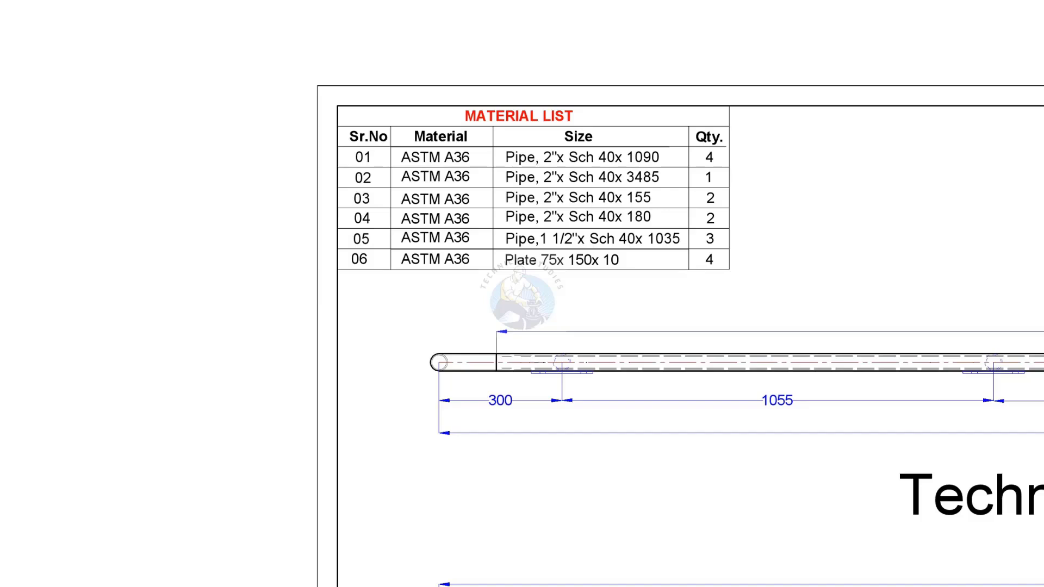
scroll(down, 3)
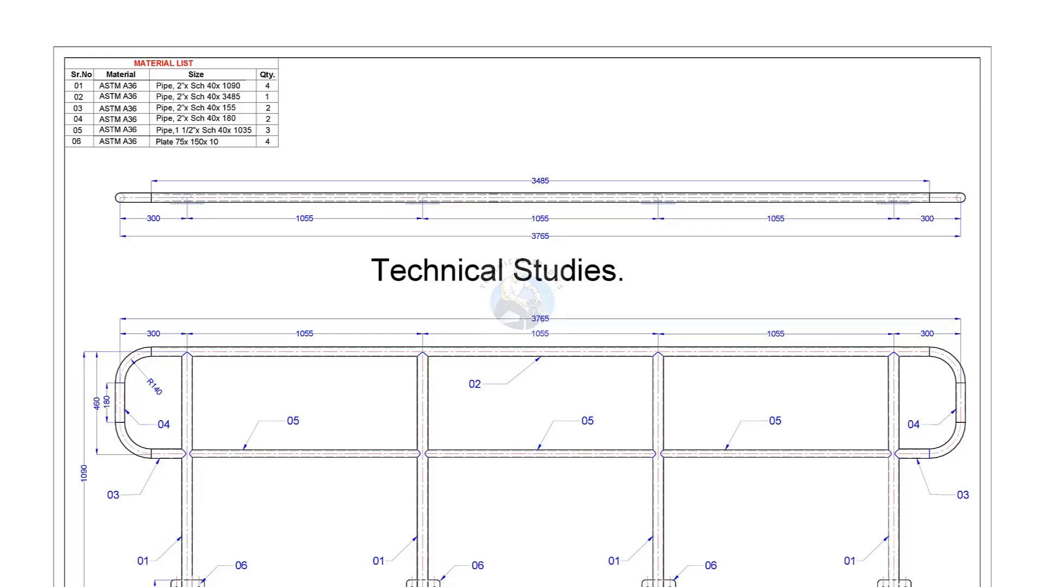
scroll(down, 3)
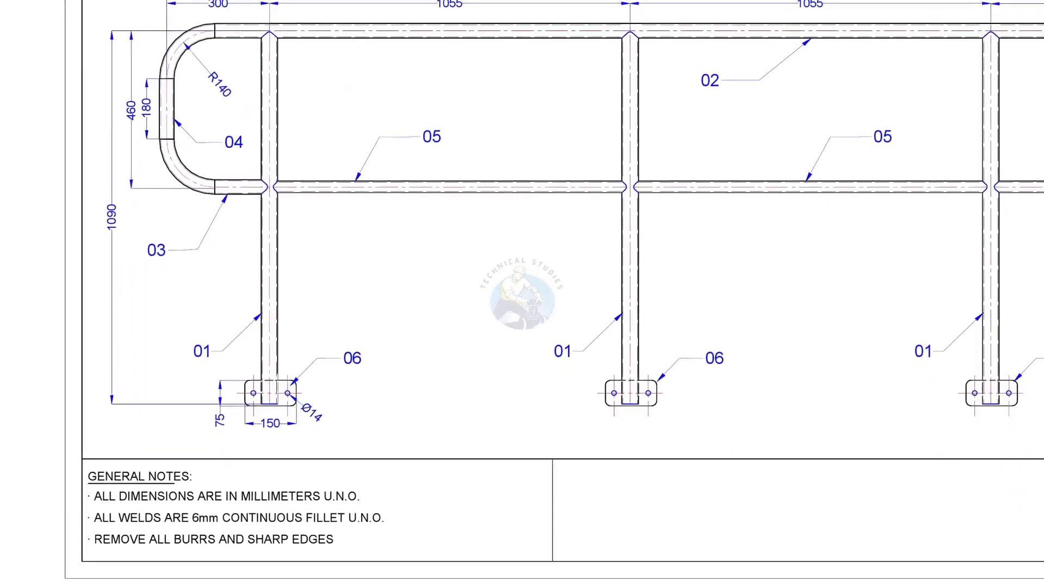